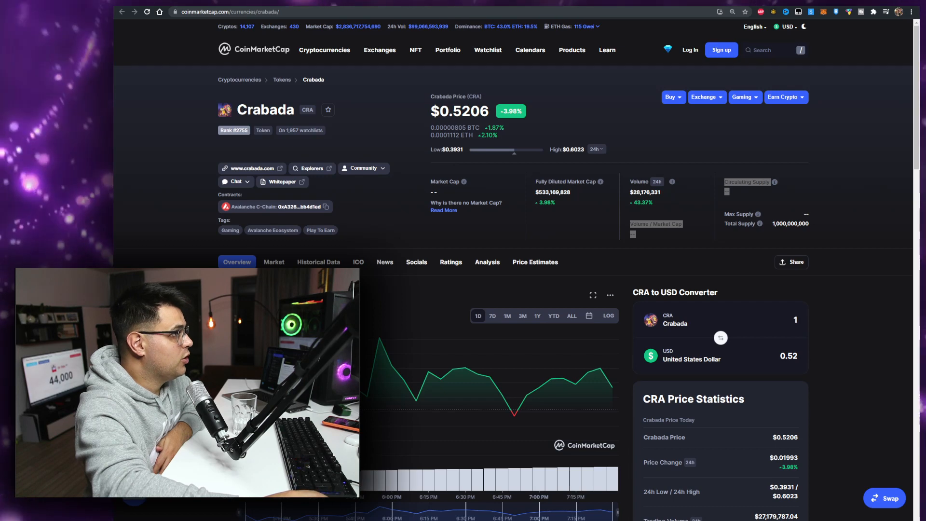
# Step: Switch the Crabada price chart to 3M and scroll to the price statistics
pyautogui.scroll(-3)
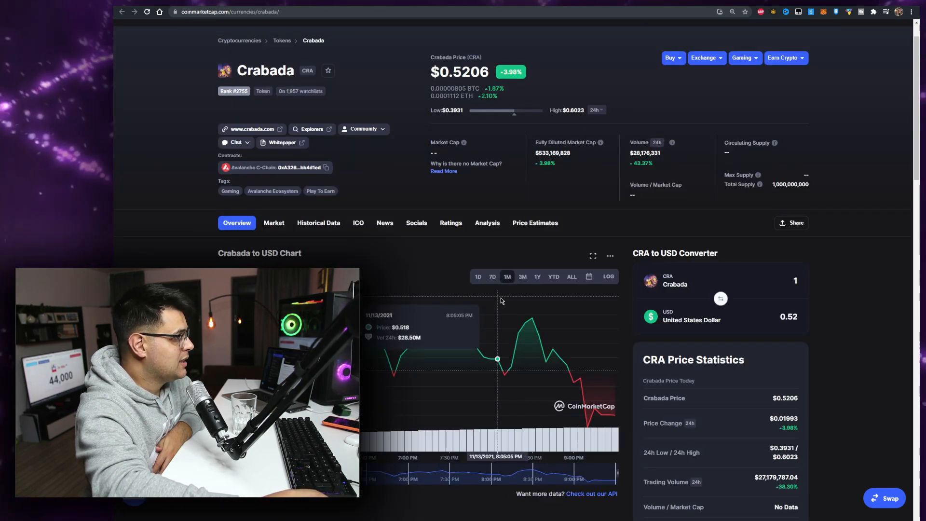
pyautogui.click(522, 277)
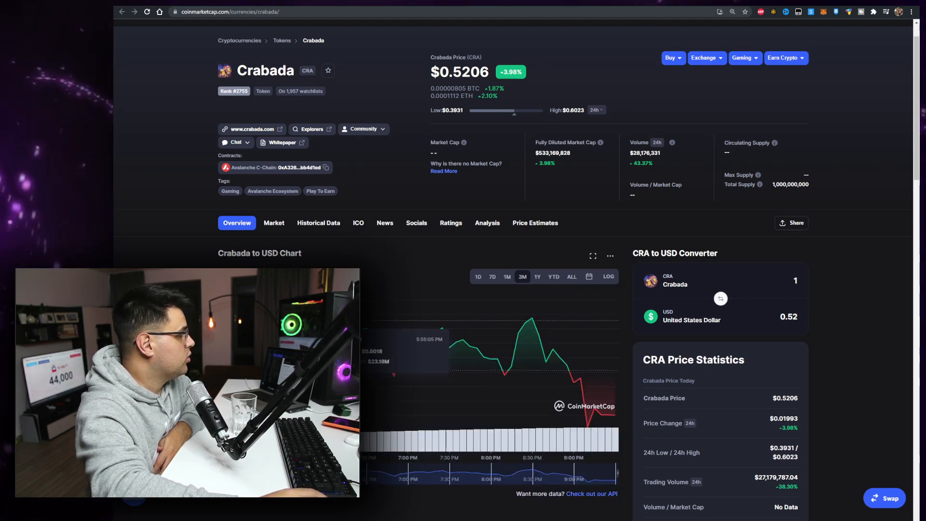
pyautogui.moveTo(587, 419)
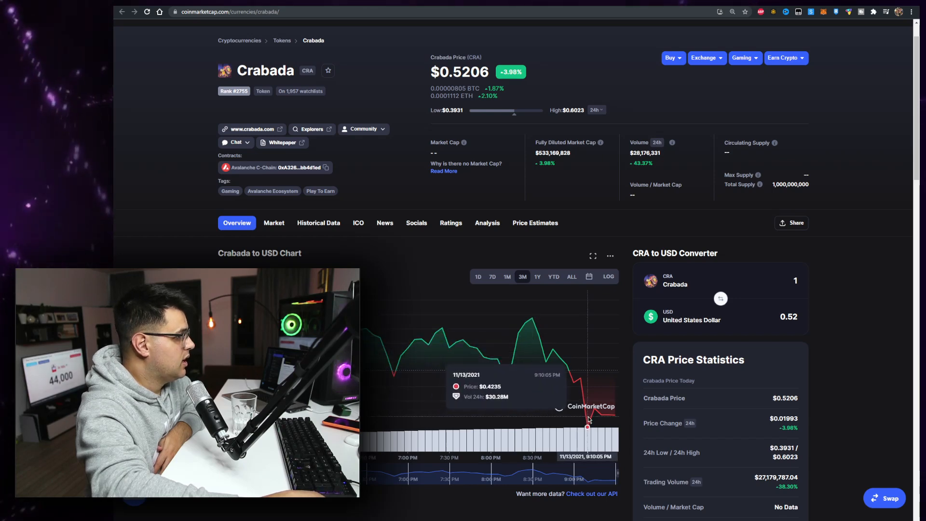
pyautogui.scroll(-3)
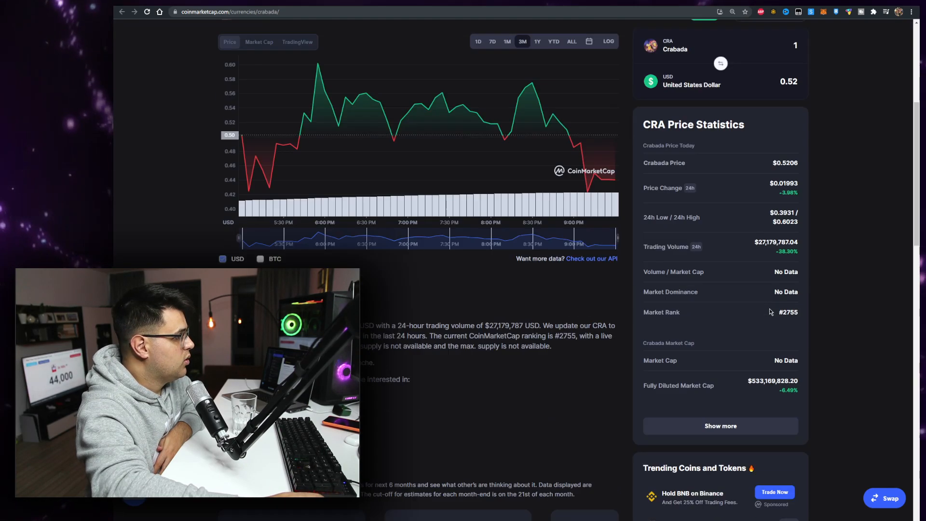
pyautogui.scroll(-3)
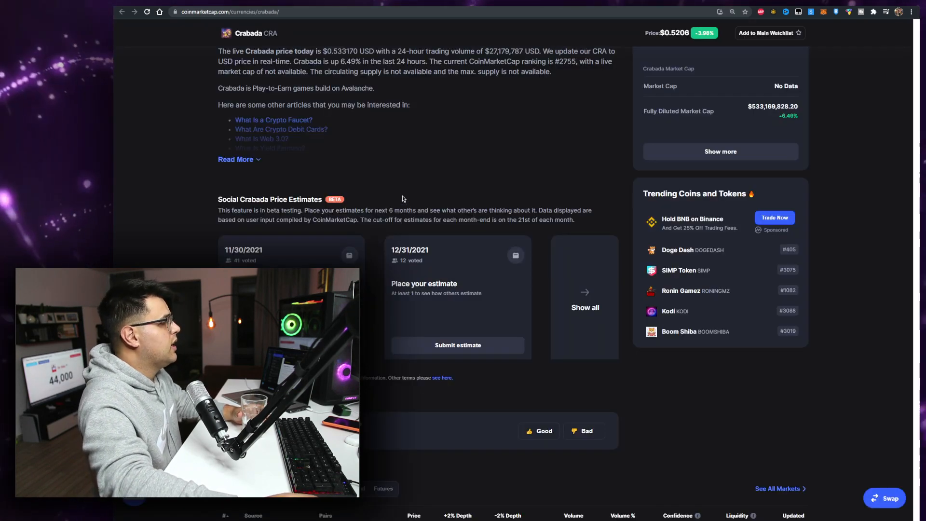
pyautogui.scroll(3)
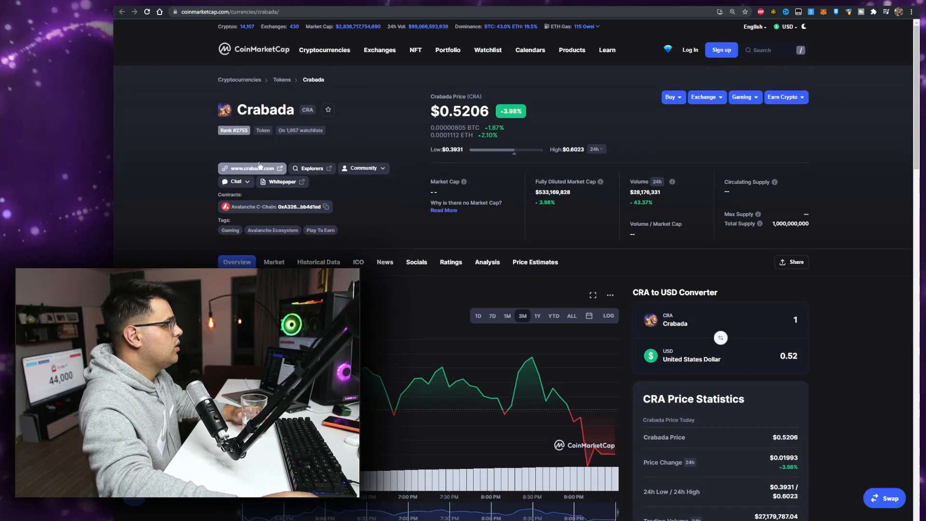
pyautogui.click(254, 169)
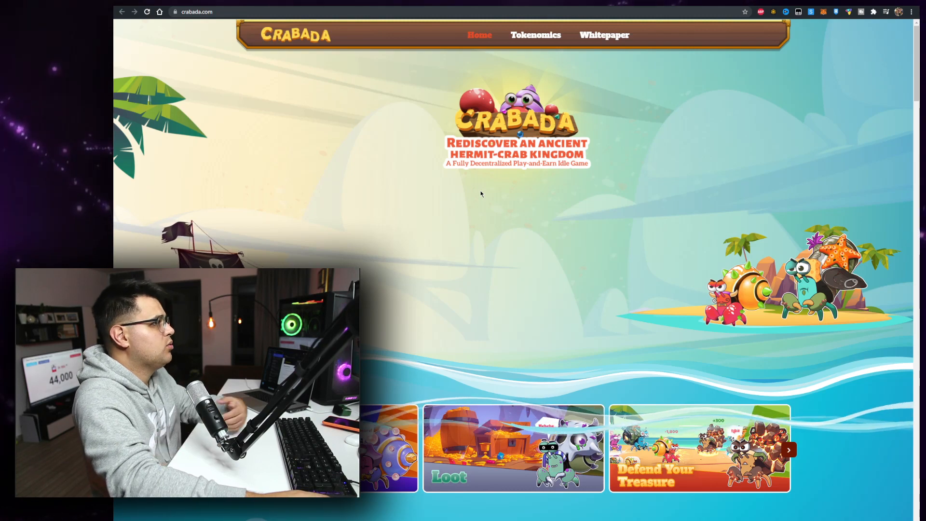
pyautogui.scroll(-3)
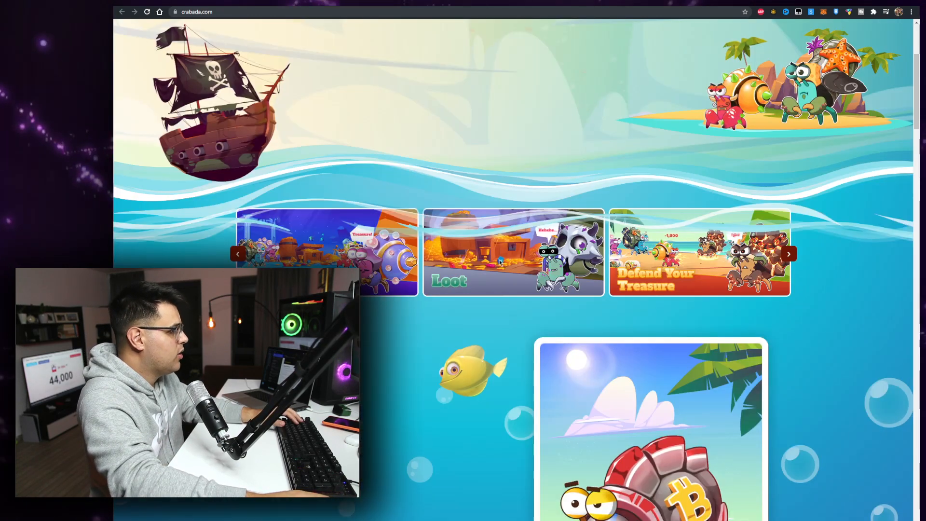
pyautogui.scroll(-3)
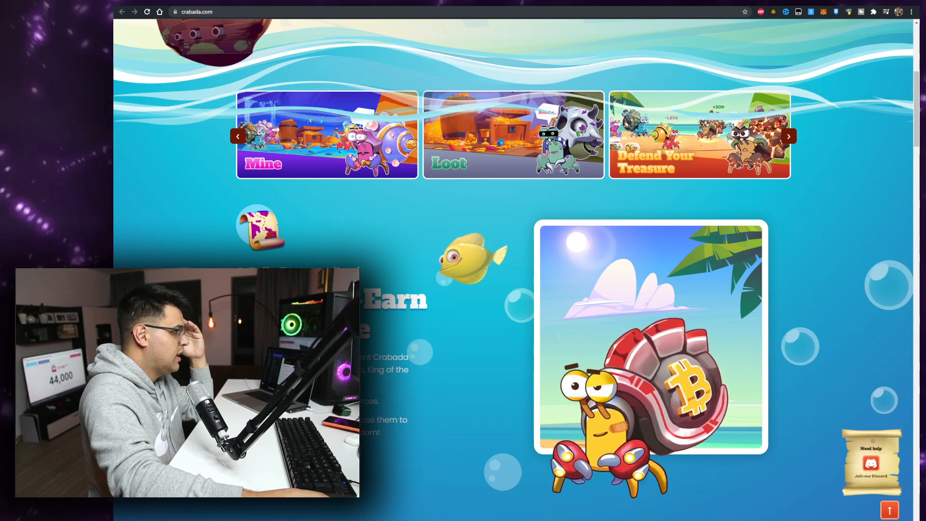
pyautogui.scroll(-3)
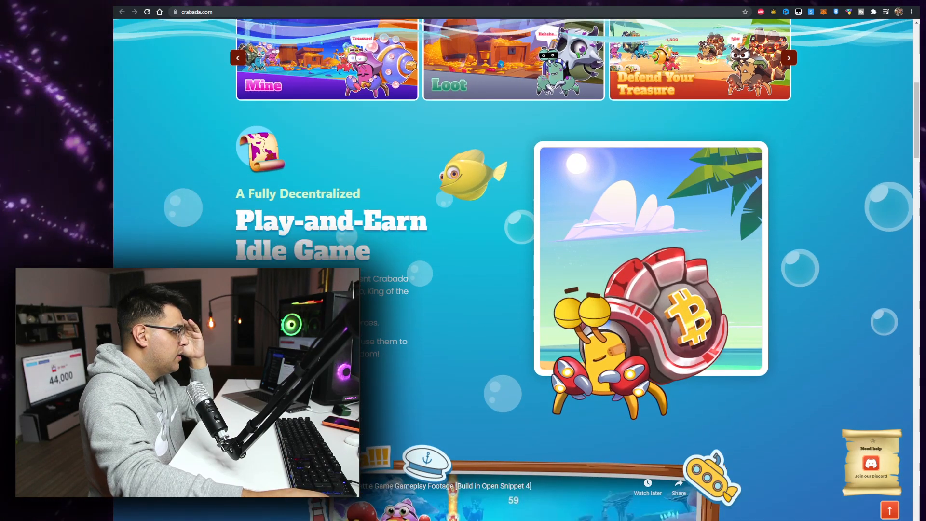
pyautogui.scroll(-3)
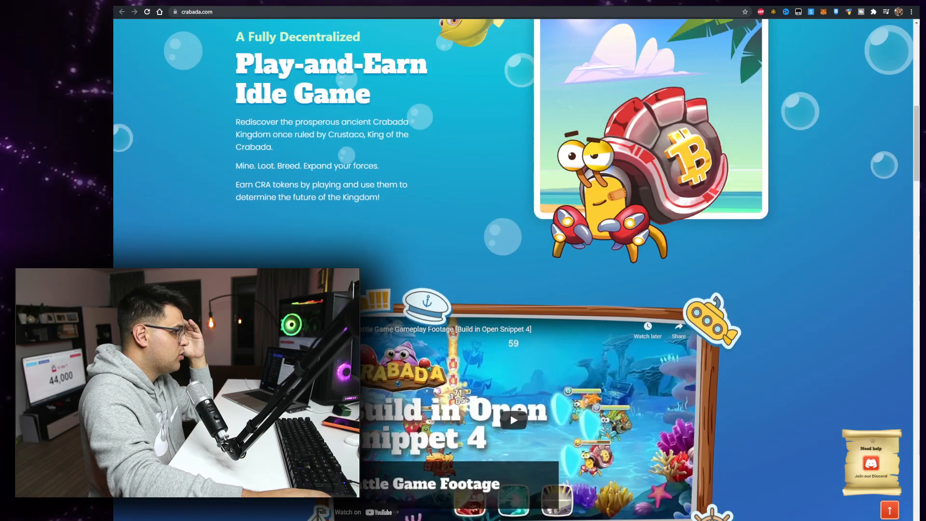
pyautogui.scroll(-3)
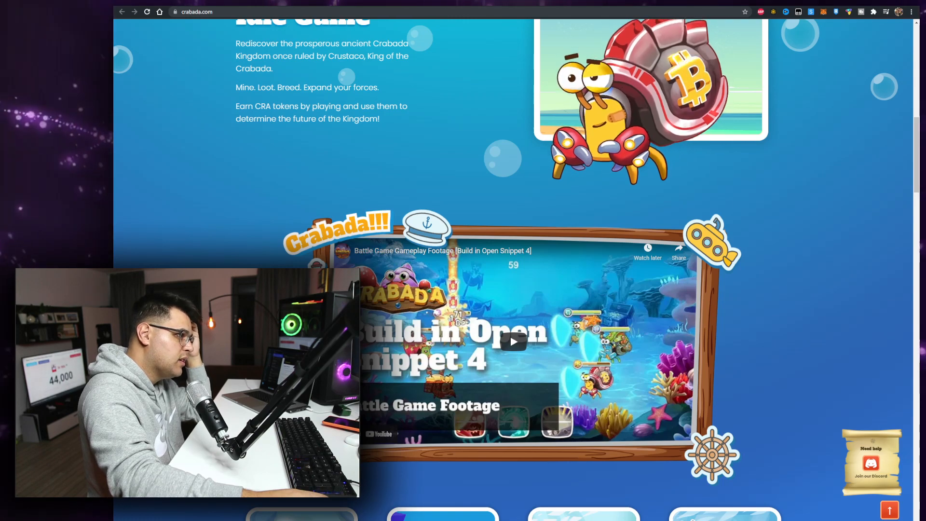
pyautogui.scroll(-3)
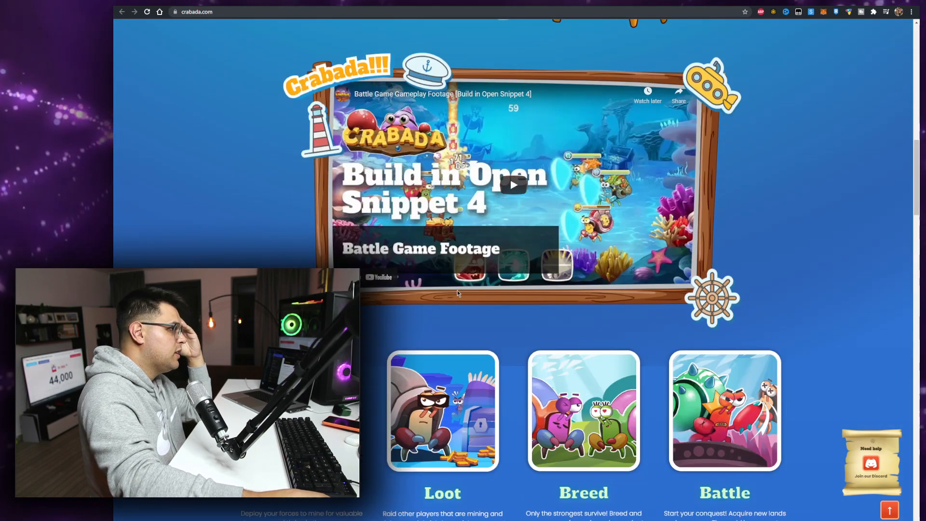
pyautogui.scroll(-3)
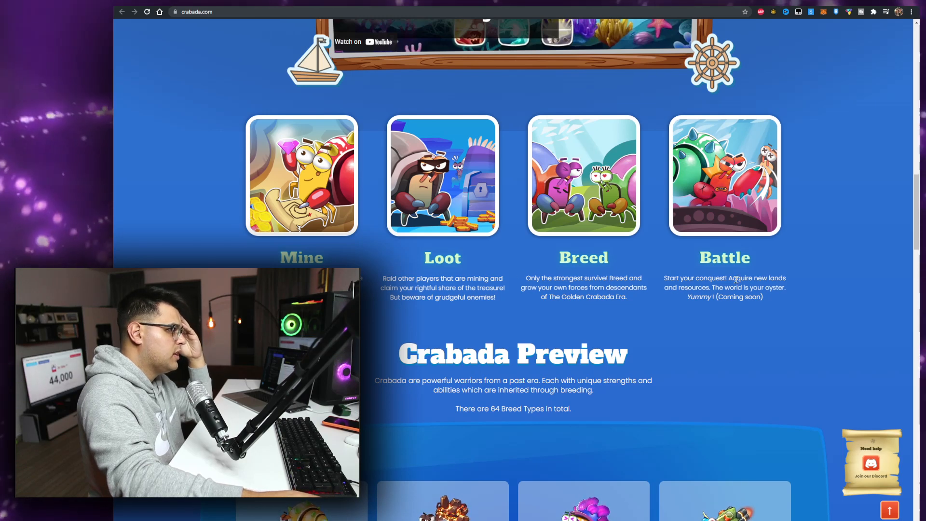
pyautogui.scroll(-3)
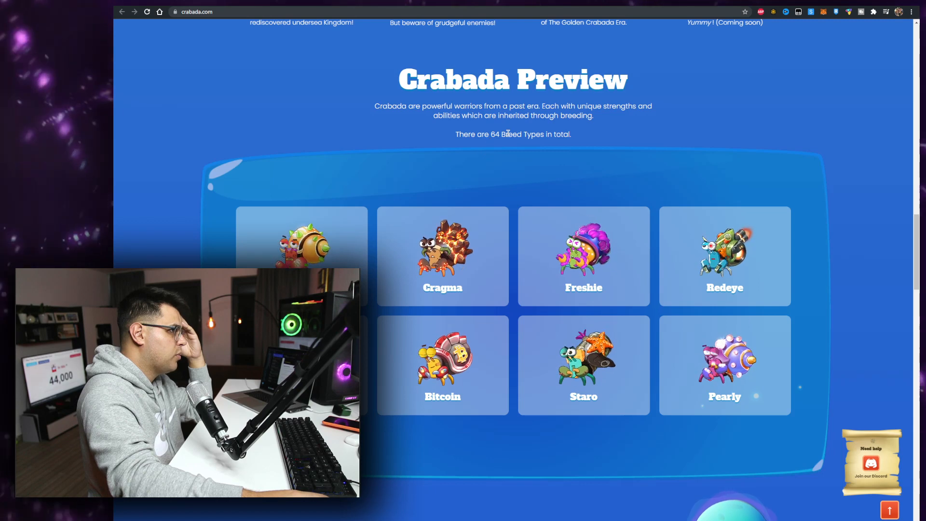
pyautogui.scroll(-3)
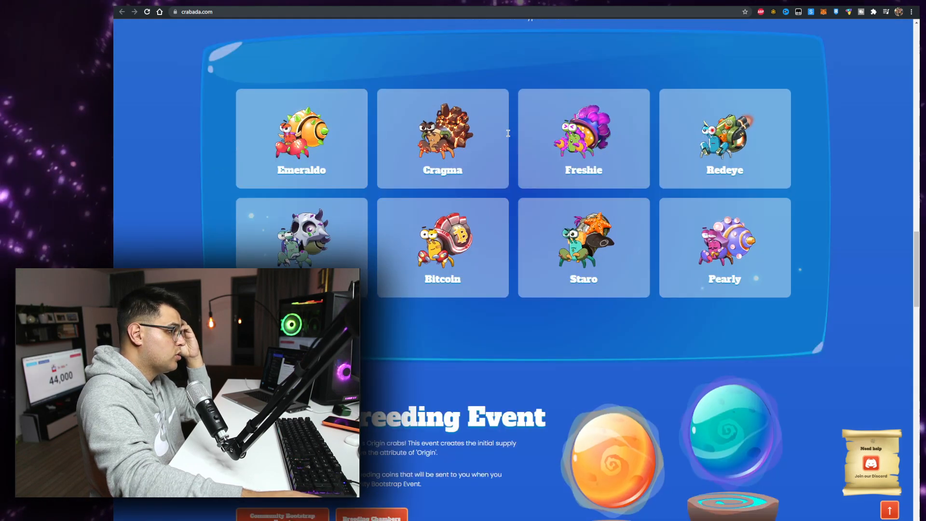
pyautogui.scroll(-3)
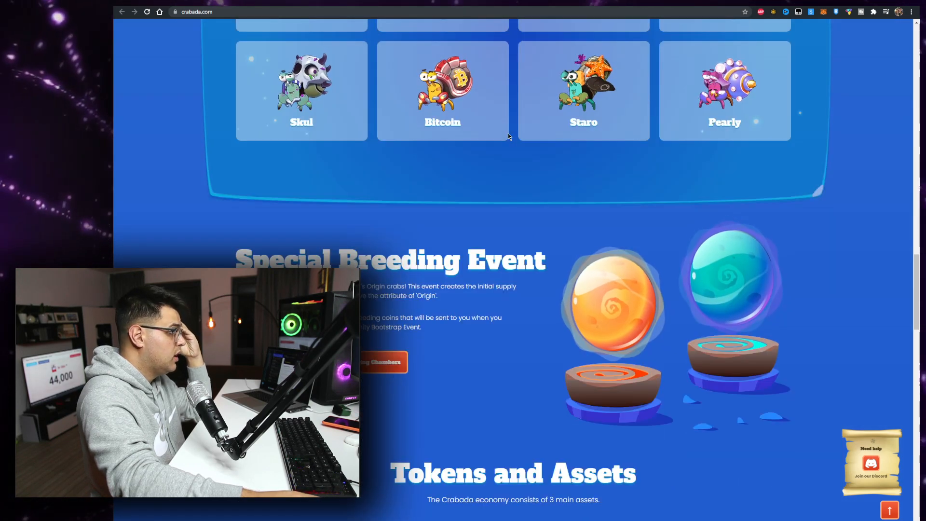
pyautogui.scroll(-3)
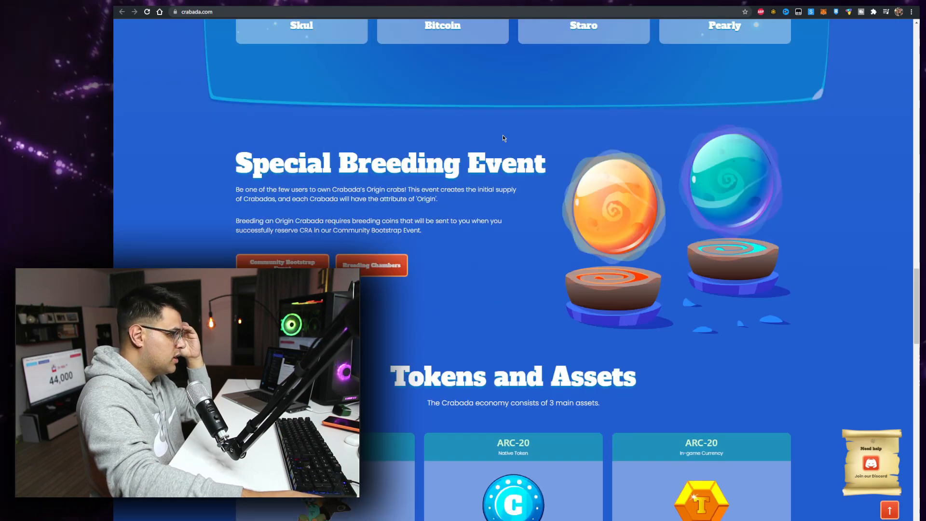
pyautogui.scroll(-3)
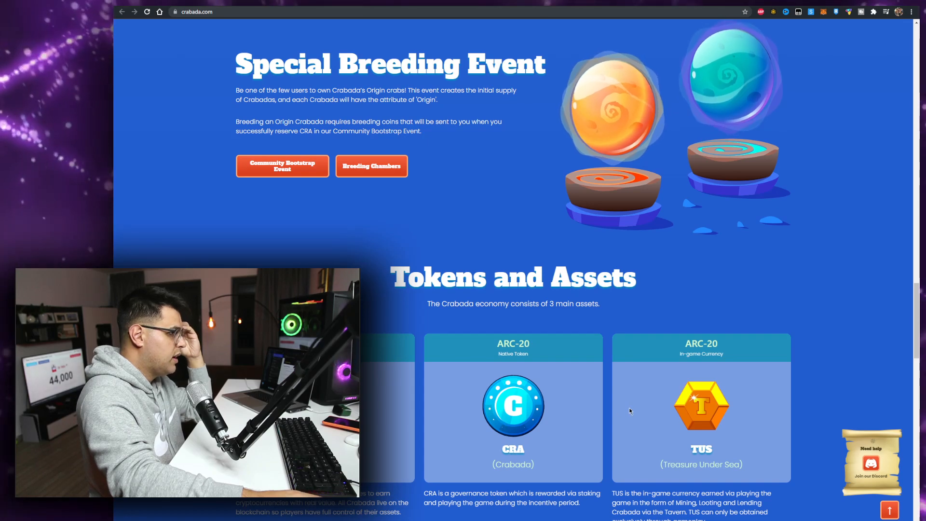
pyautogui.scroll(-3)
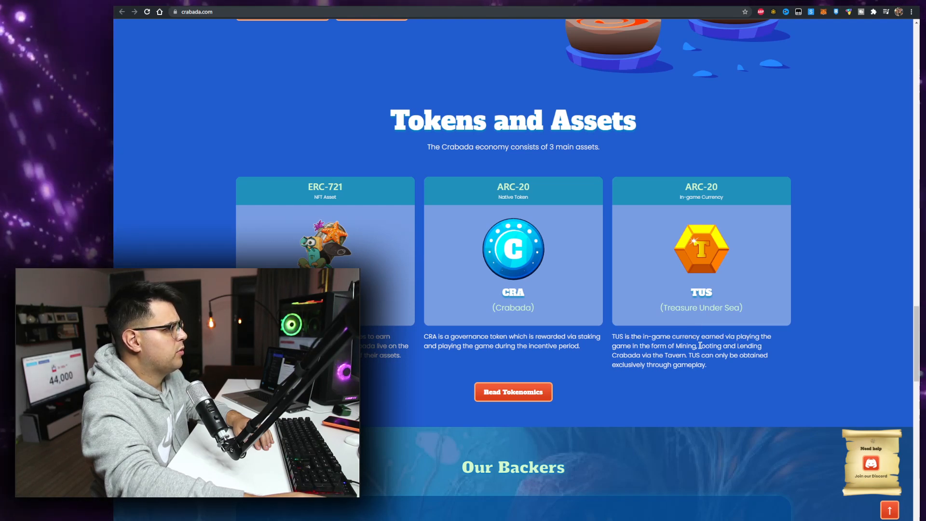
pyautogui.scroll(-3)
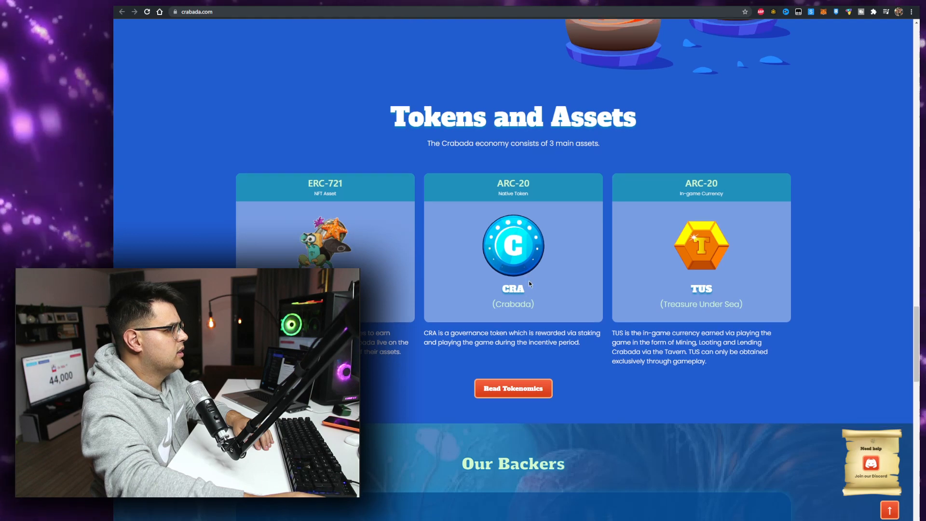
pyautogui.scroll(-3)
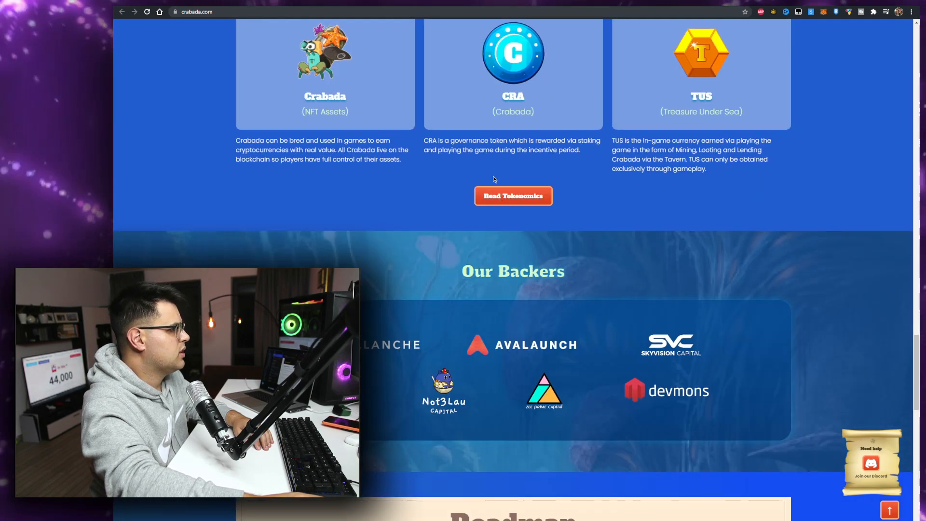
pyautogui.scroll(-3)
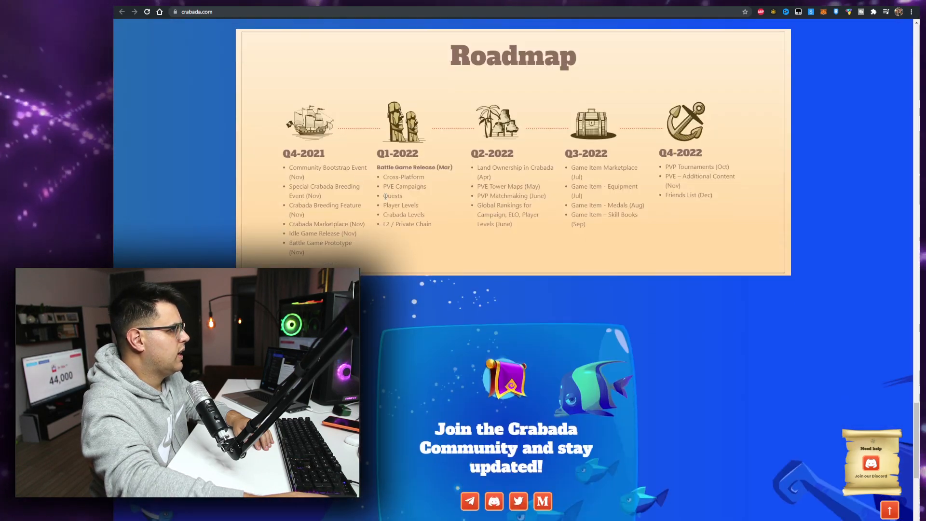
pyautogui.scroll(-3)
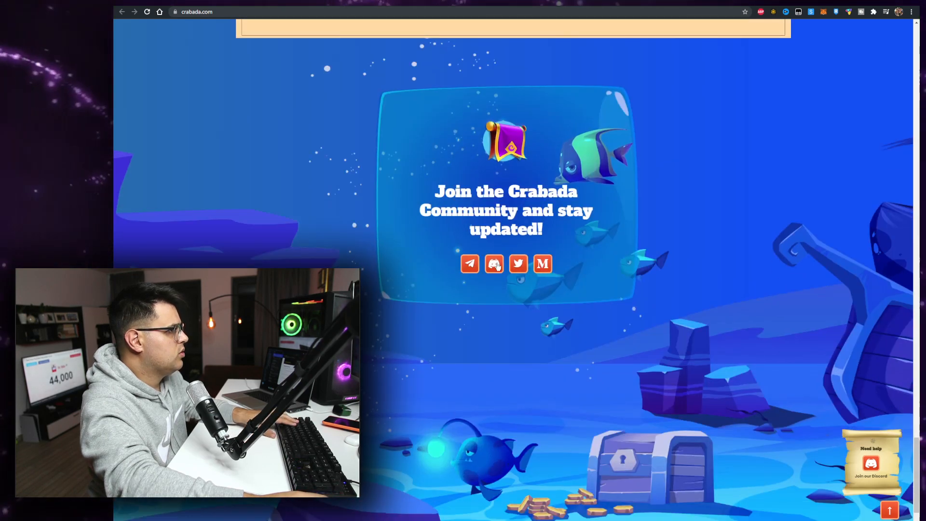
pyautogui.scroll(-3)
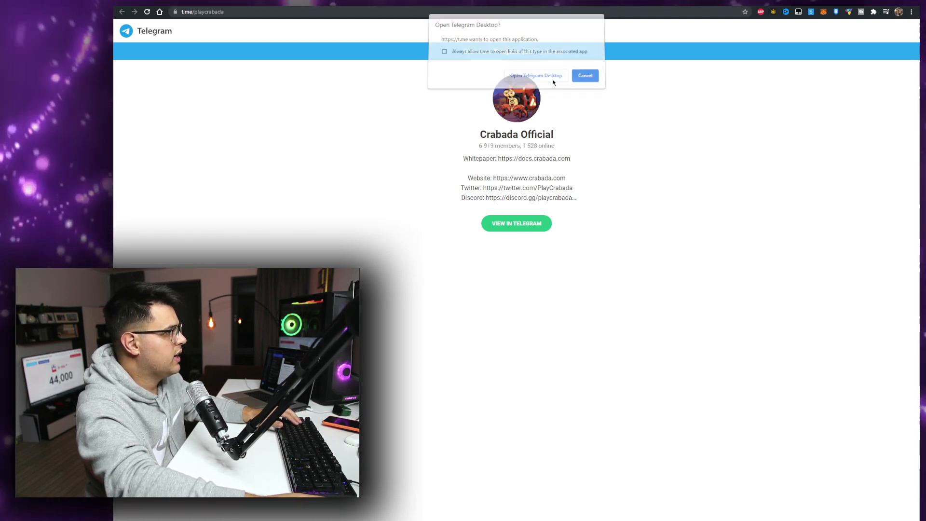
# Step: Cancel the Telegram Desktop prompt, then view Crabada's Twitter profile and recent tweets
pyautogui.click(583, 76)
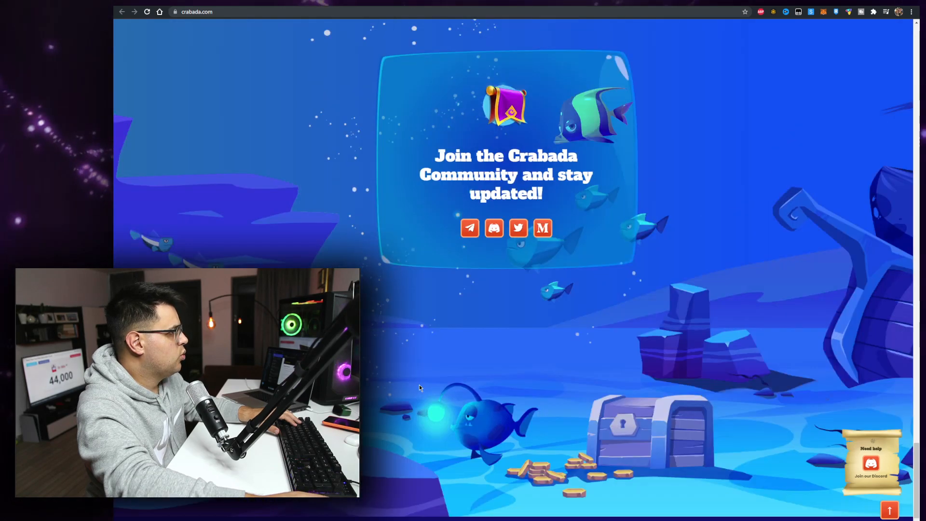
pyautogui.click(517, 228)
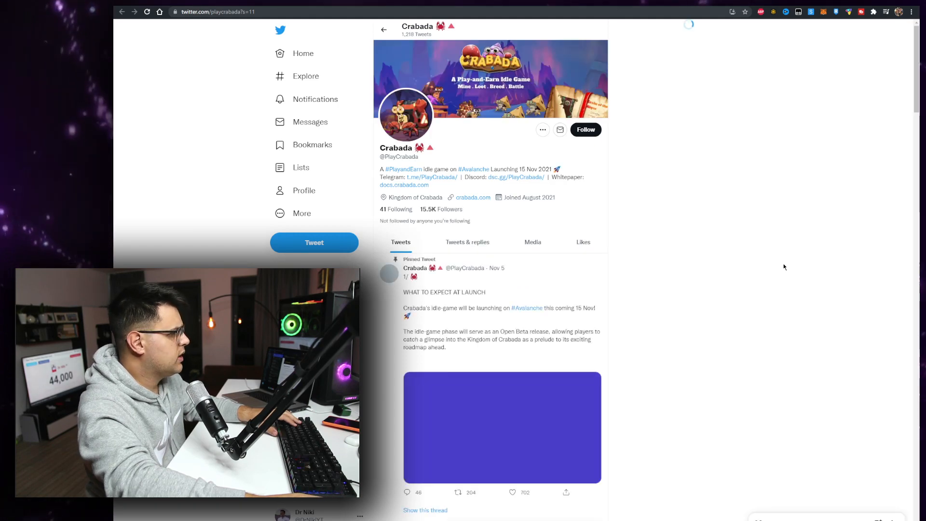
pyautogui.scroll(-3)
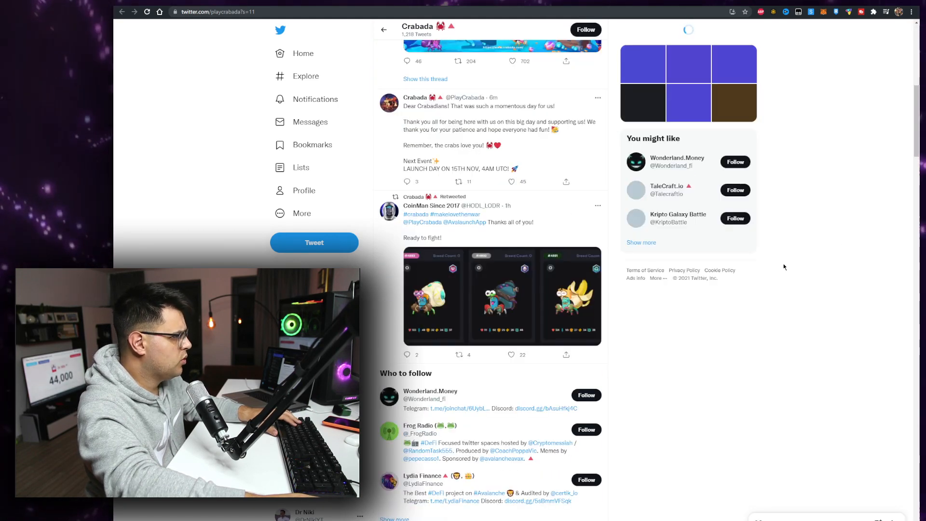